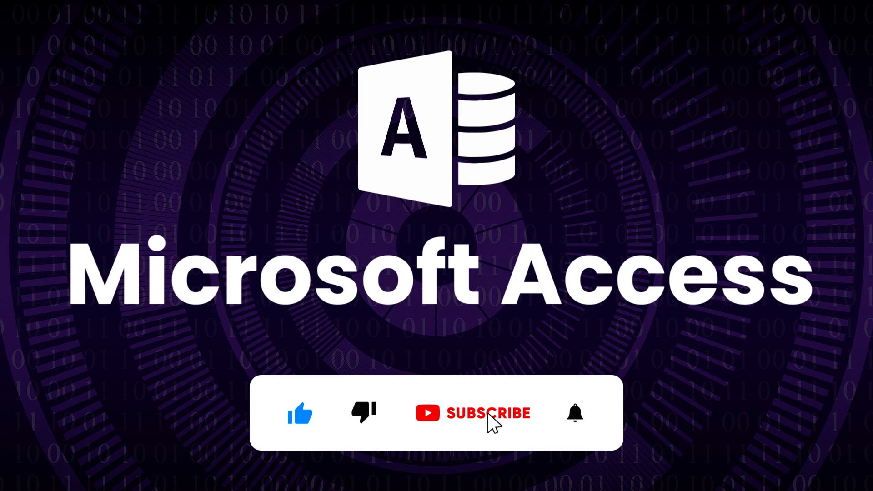
Open the skillheader.com database so its tables appear in the navigation pane
click(472, 413)
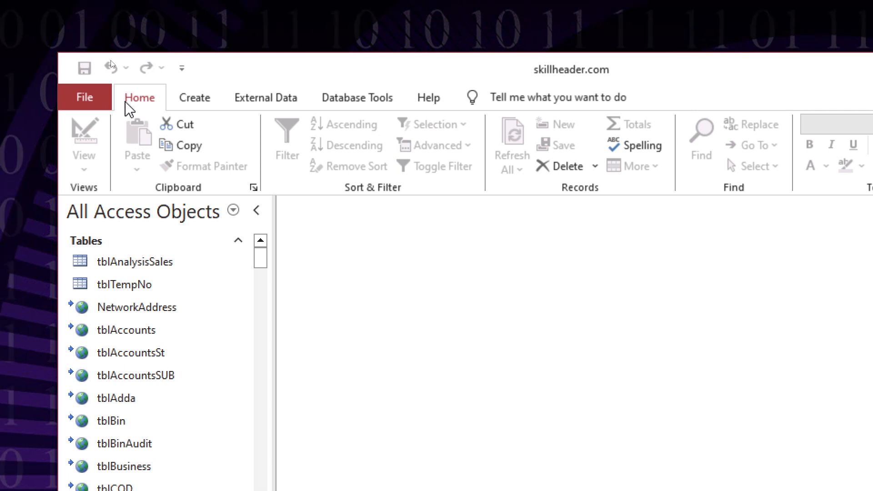
Design a new table Table1 with an id AutoNumber field and a cname Short Text field
click(195, 98)
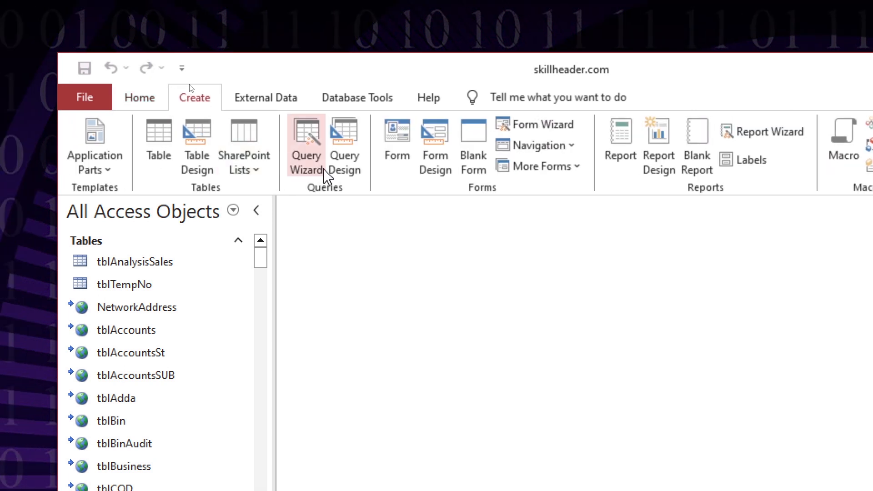
click(196, 143)
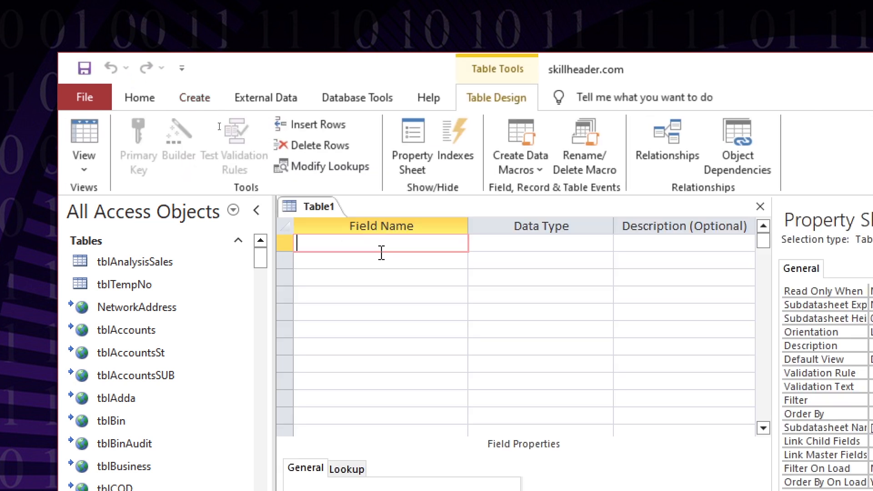
text(id)
click(381, 261)
text(cname)
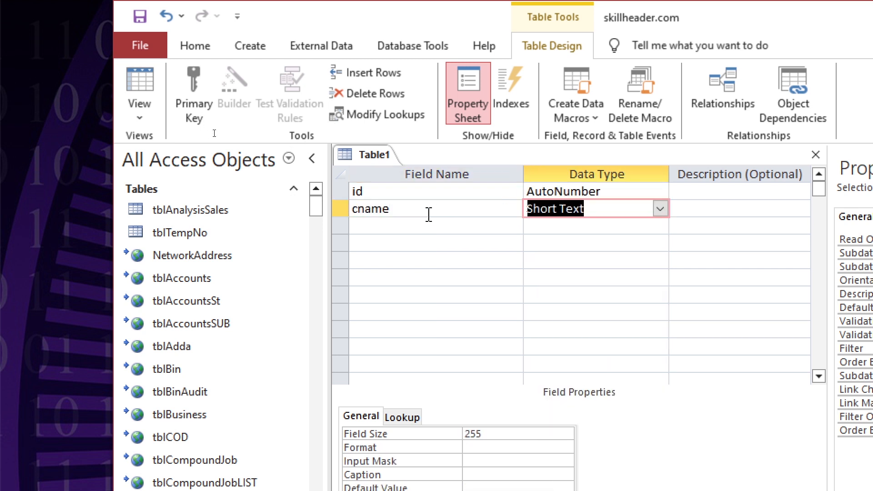
click(660, 226)
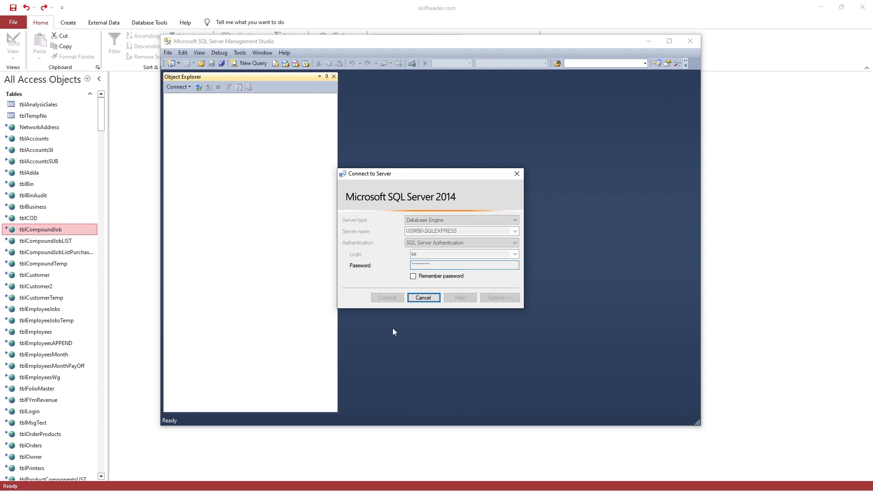
Connect to the SQL Server instance and expand the BizB database's tables
click(387, 297)
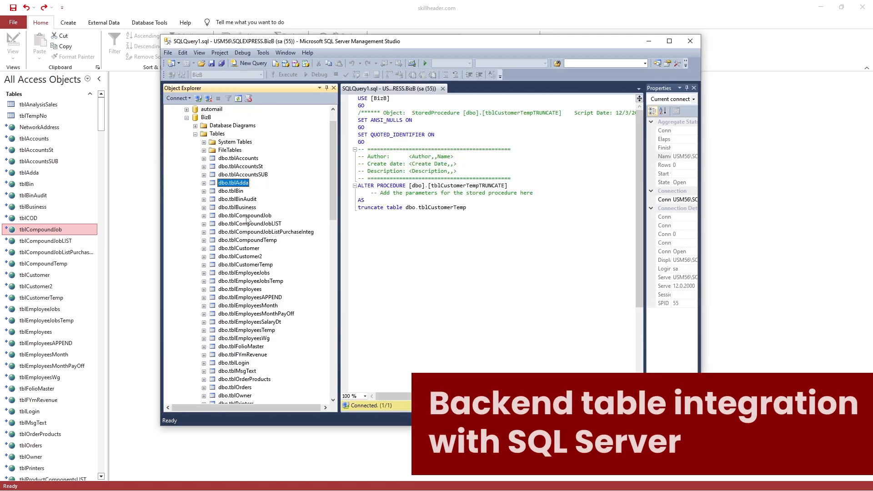
click(232, 191)
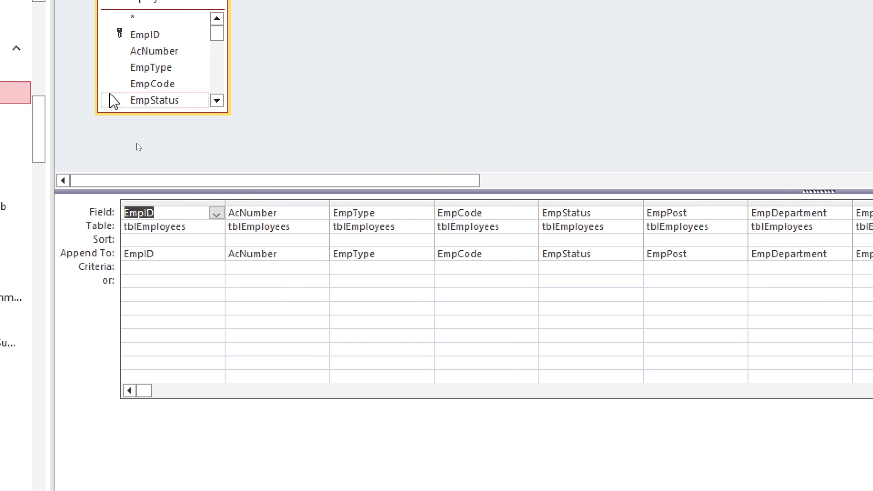
View the tblEmployeesAPPENDQ append query as SQL and return it to design view
click(25, 58)
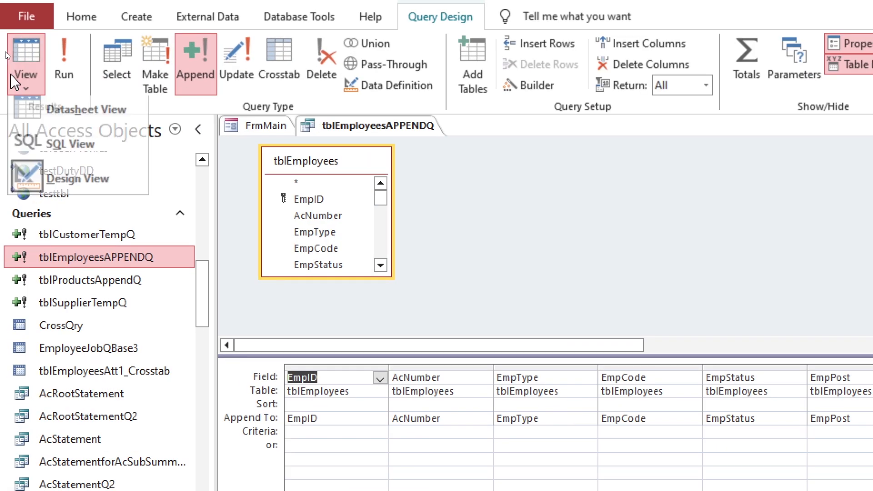
click(68, 143)
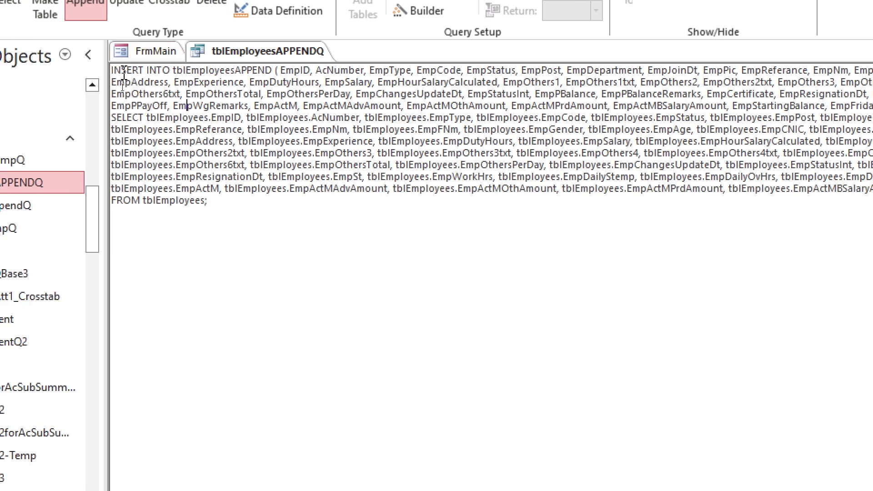
click(439, 35)
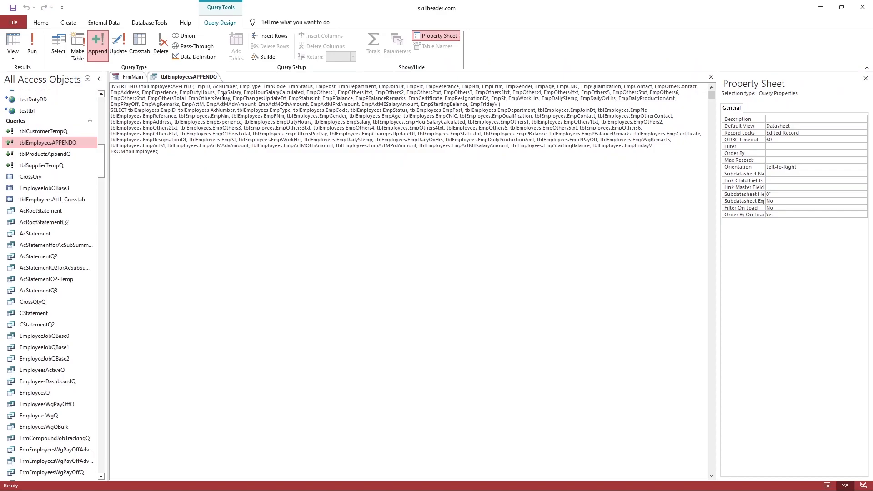
click(12, 45)
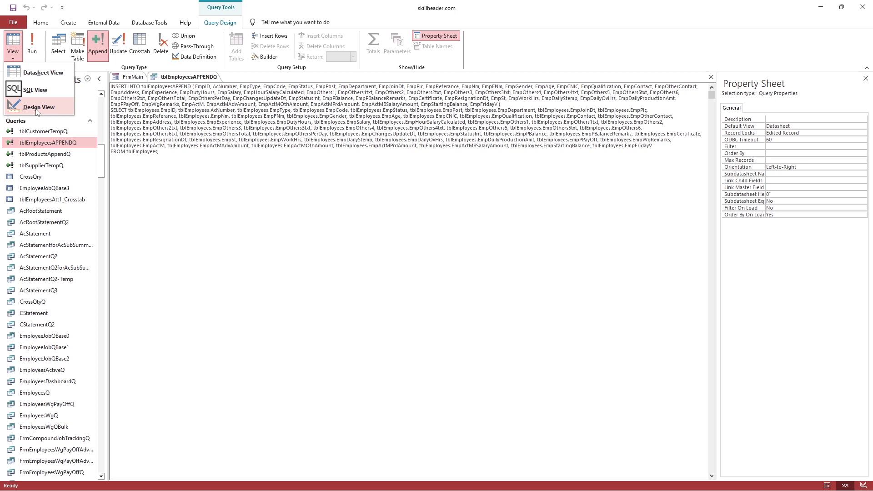
click(39, 107)
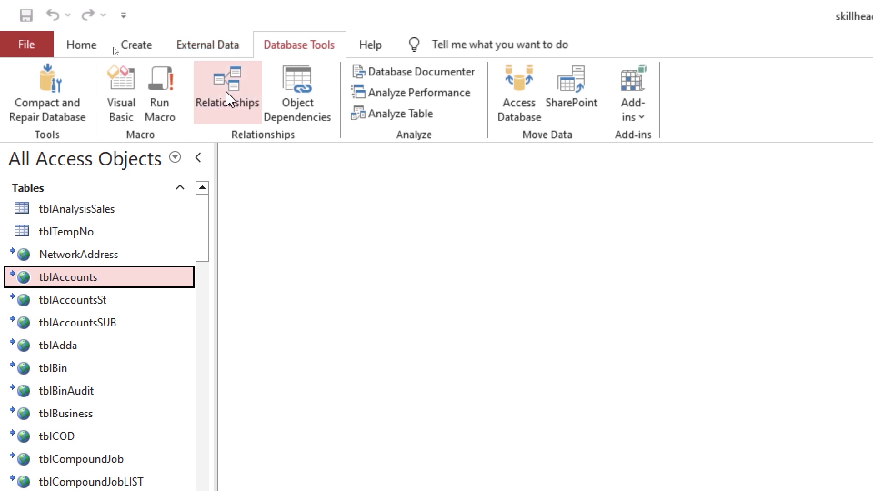
Show the relationships diagram, then bring up FrmMain's New Items/Products addition form
click(227, 92)
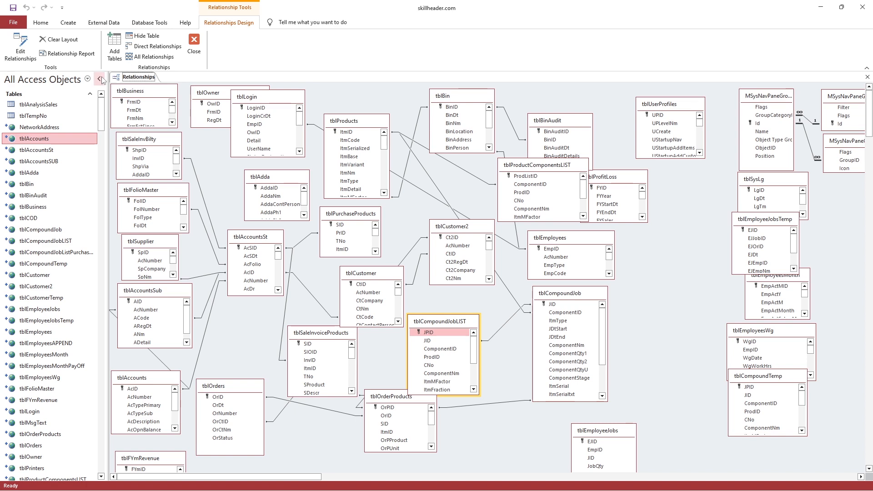
click(99, 79)
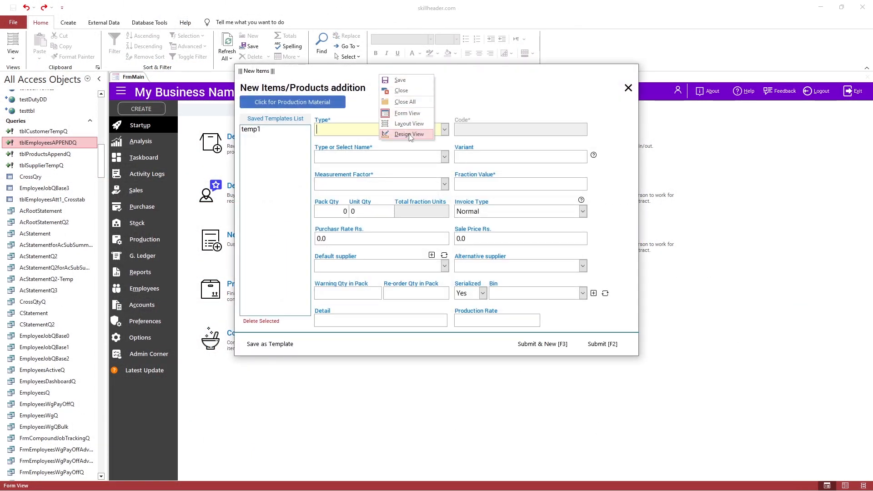
From the products form's Submit [F2] button, open the CmdEmpAddSave On Click VBA code
click(408, 134)
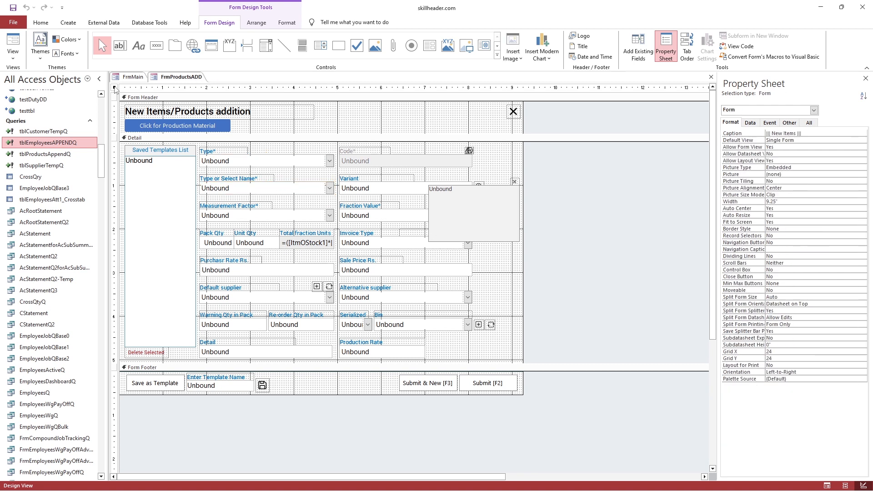
click(486, 383)
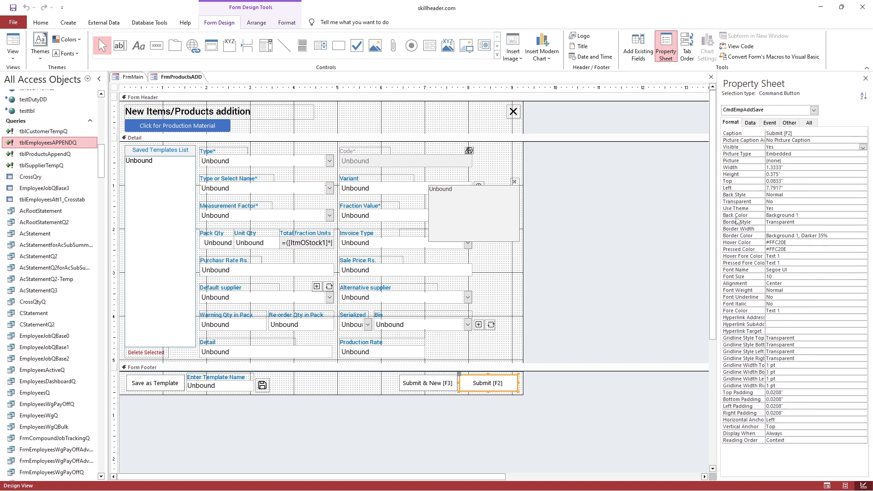
click(770, 123)
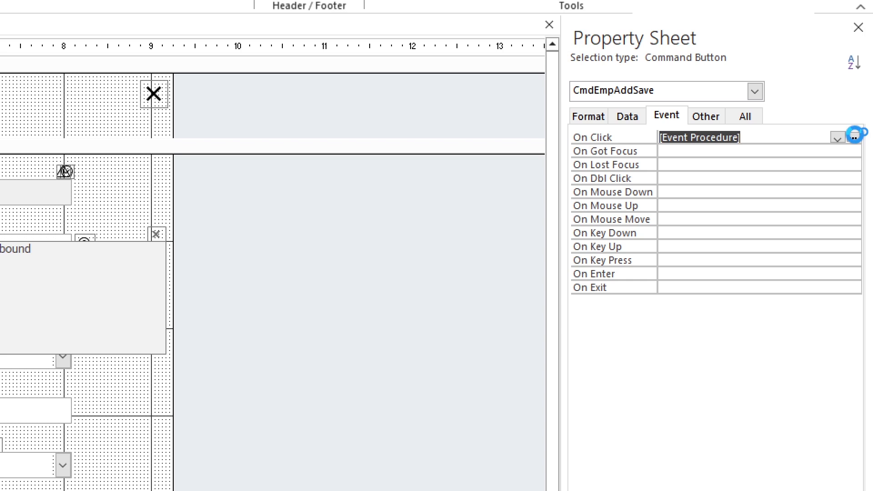
click(858, 137)
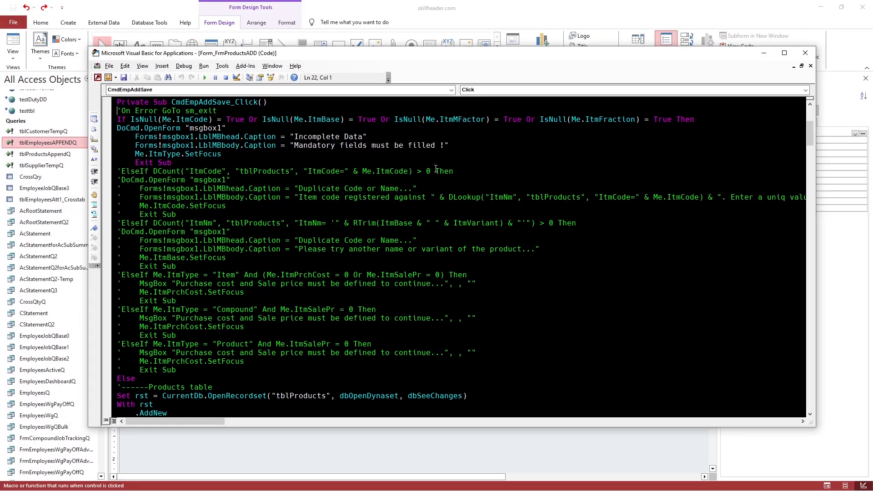
Add an error-handling comment line above the sm_err handler
scroll(down, 3)
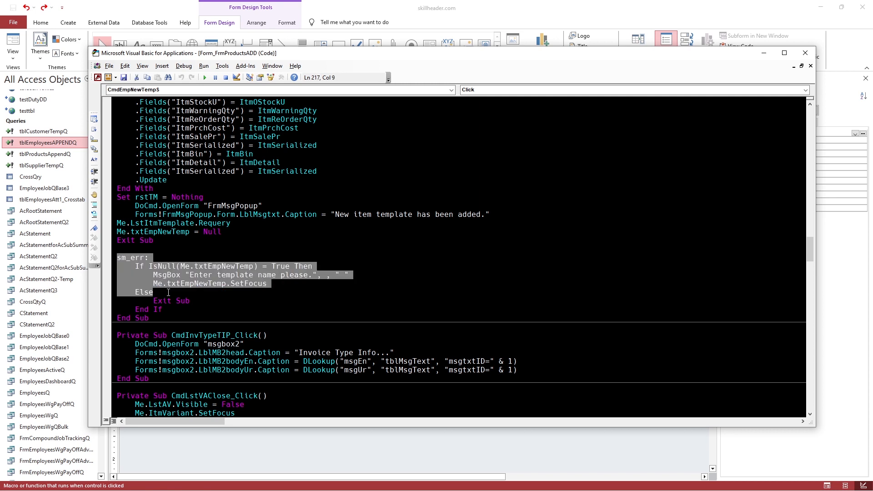
click(155, 257)
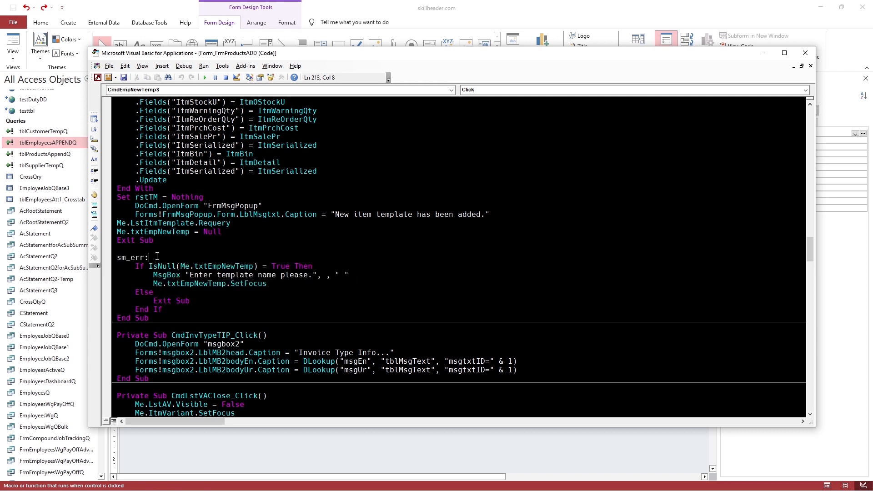
text('This is all about error handling and problem solving)
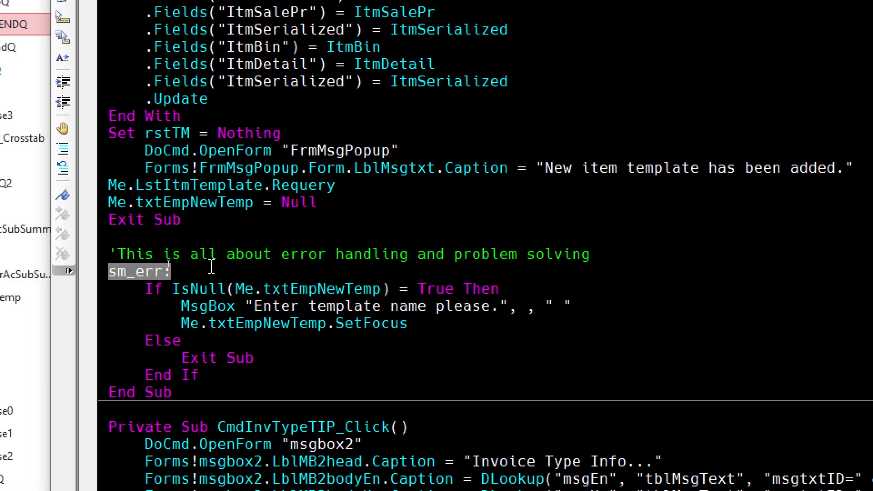
Review the code above and switch to the RptAcStatement print preview of Cash In Hand
scroll(up, 3)
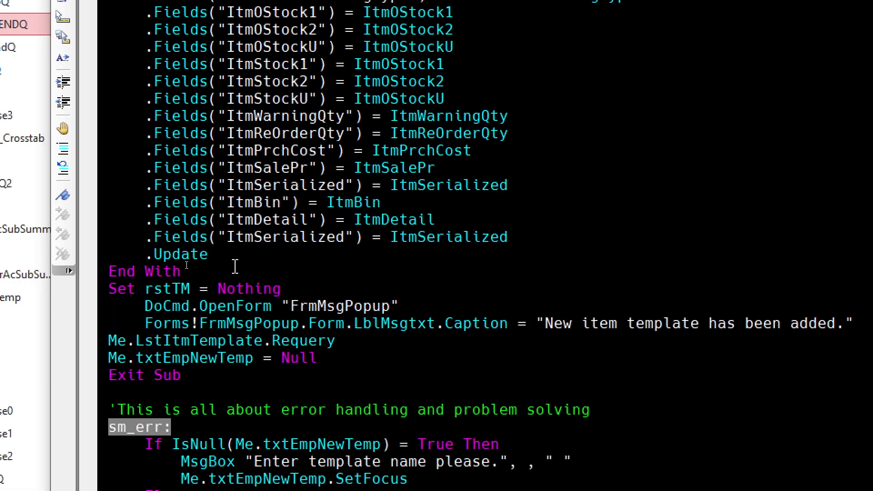
scroll(up, 3)
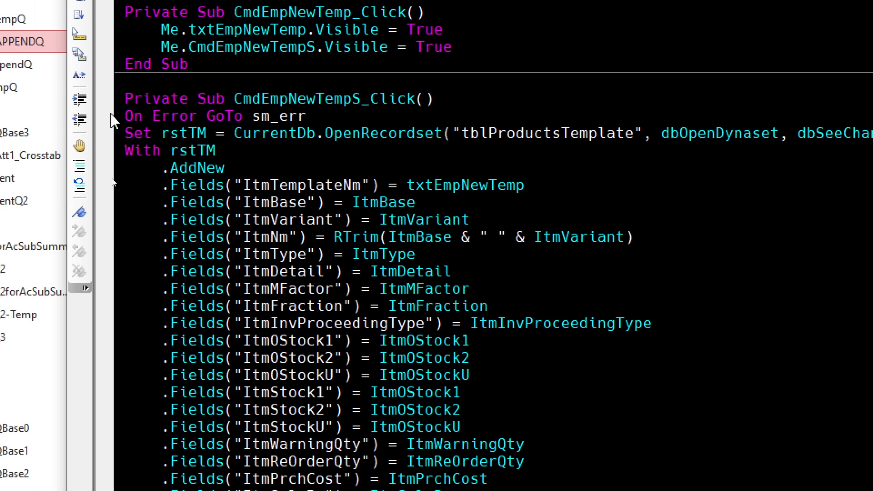
click(306, 116)
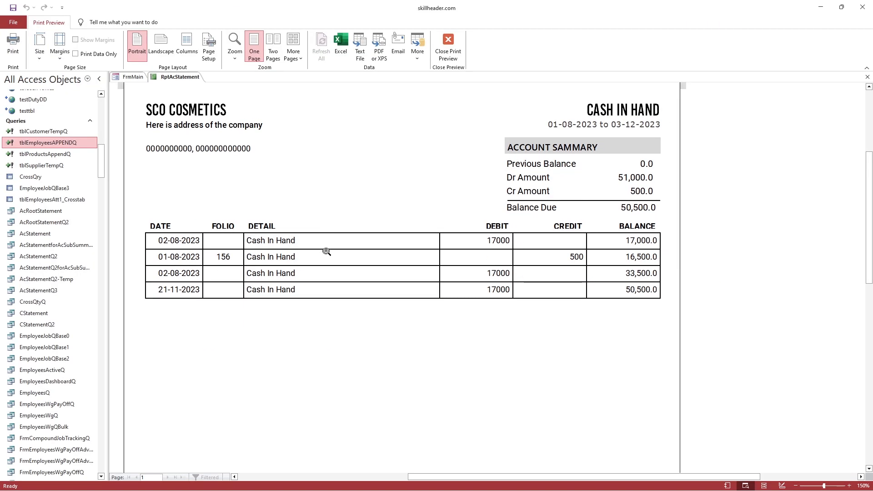
Zoom the statement preview out and in, then return to the Chart of Accounts on FrmMain
click(253, 46)
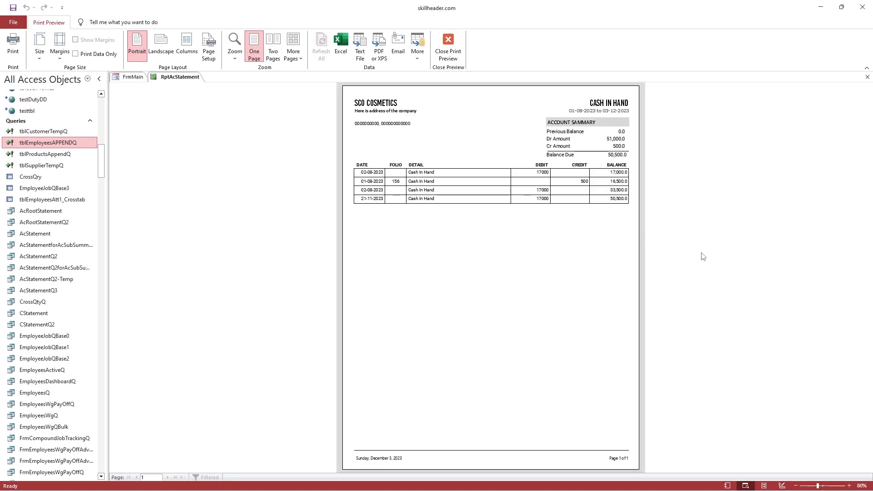
click(447, 46)
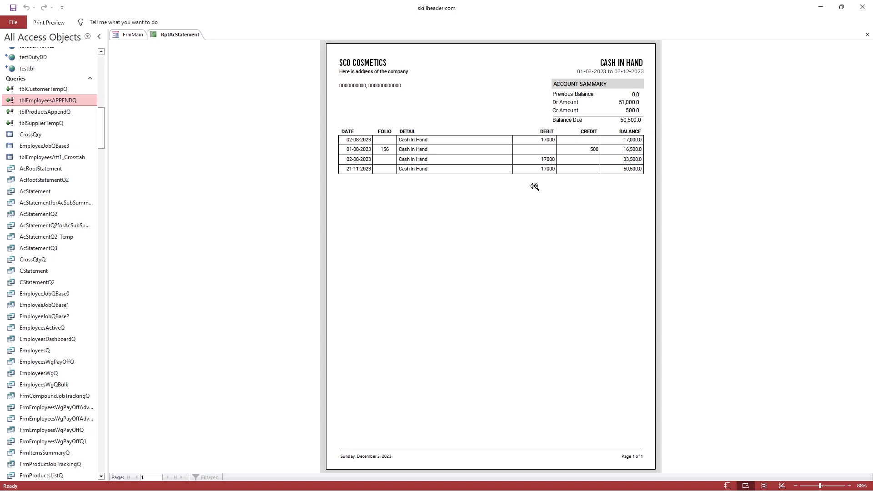
mouse_move(518, 168)
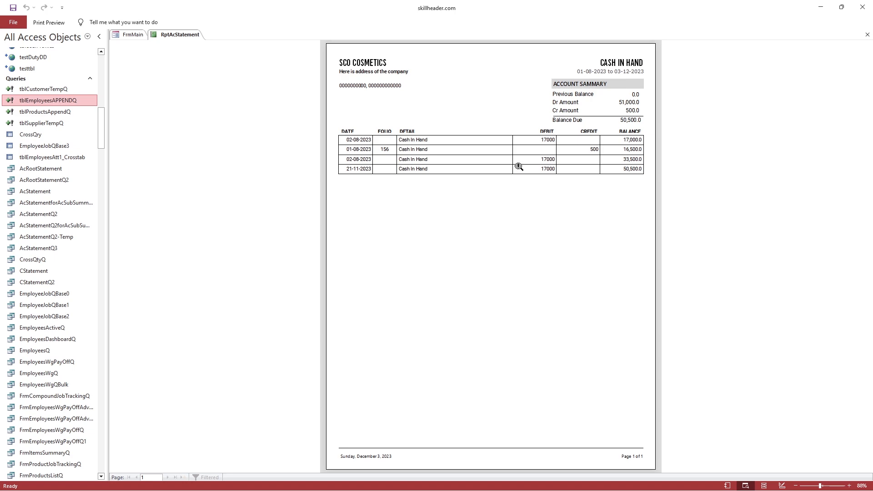
click(517, 166)
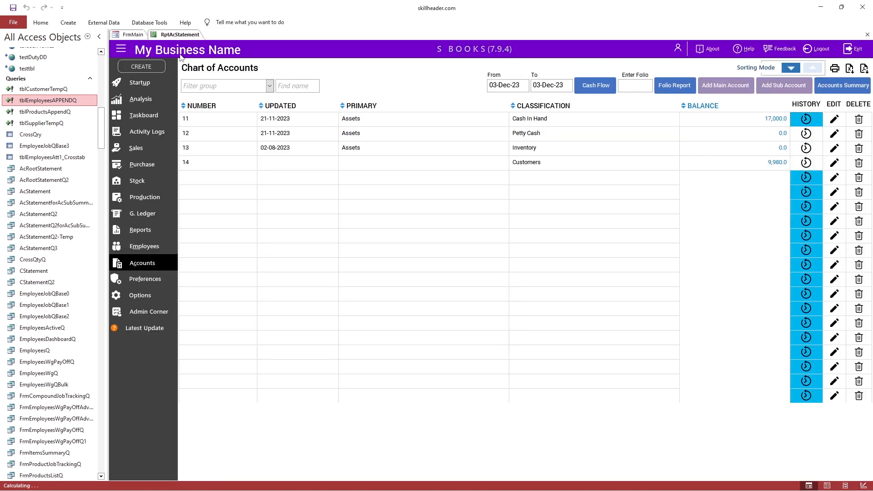
Close RptAcStatement and open the CapitalizeFirst module's CFirst function from the Modules group
click(198, 34)
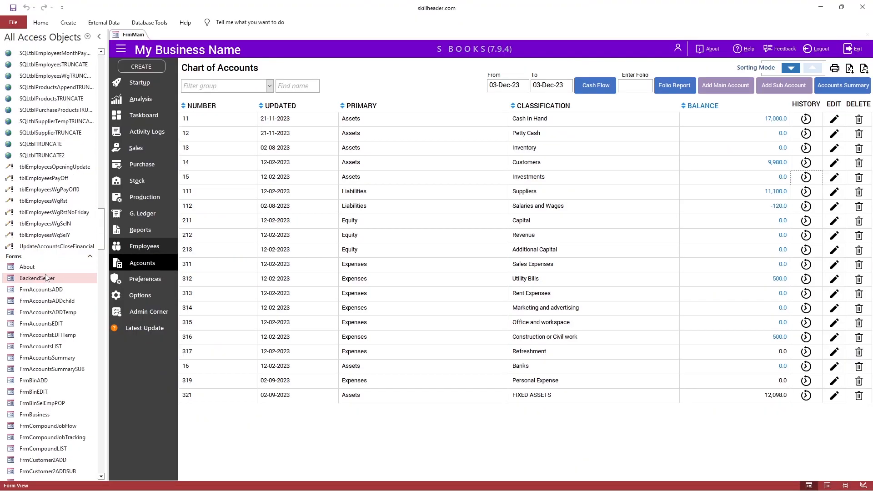
scroll(down, 3)
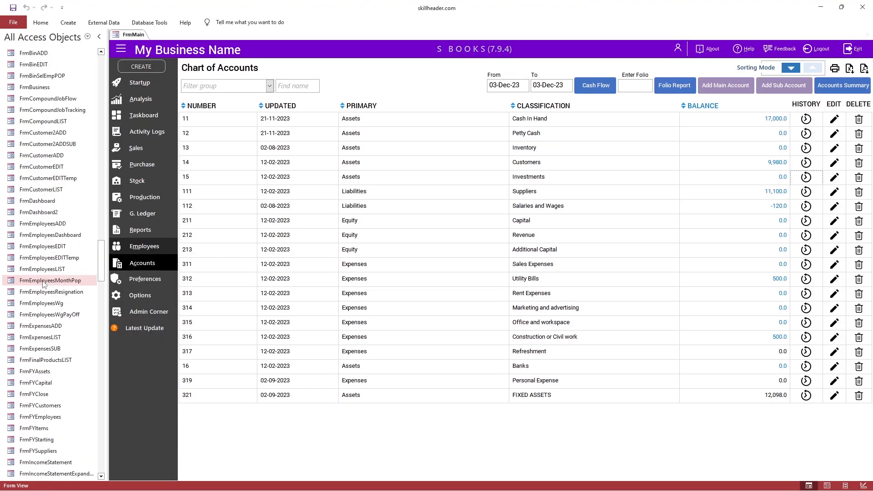
scroll(down, 3)
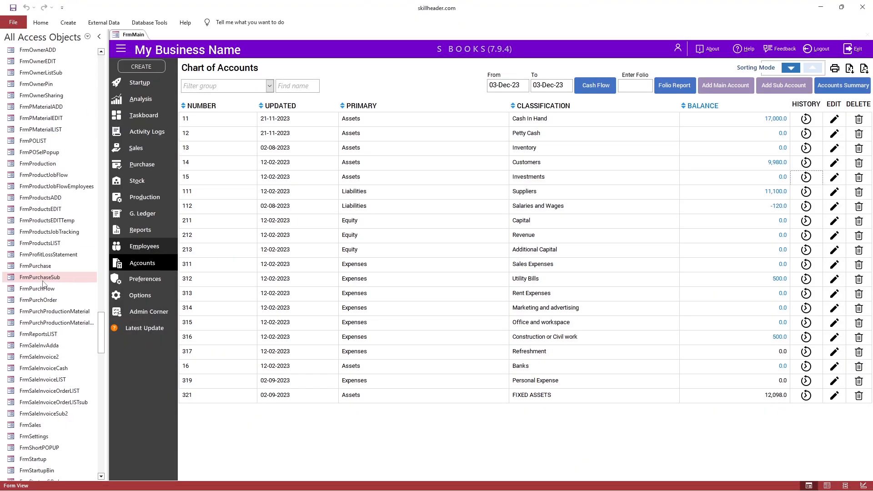
scroll(down, 3)
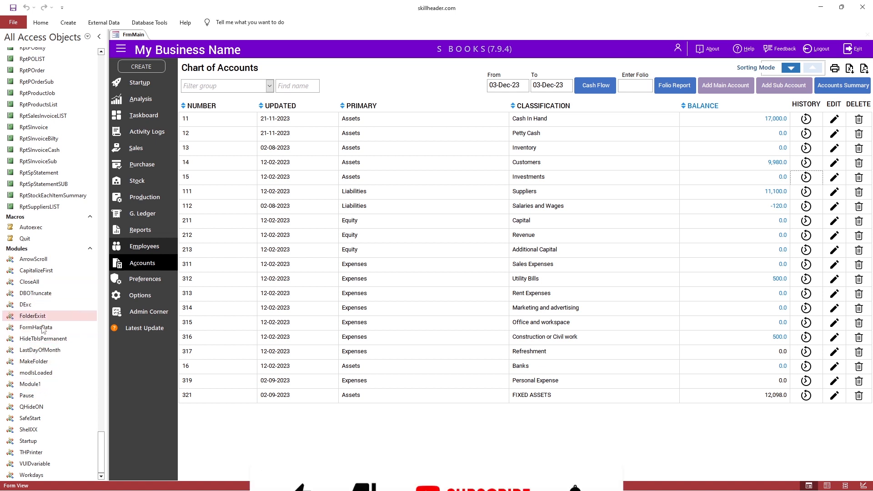
double_click(36, 270)
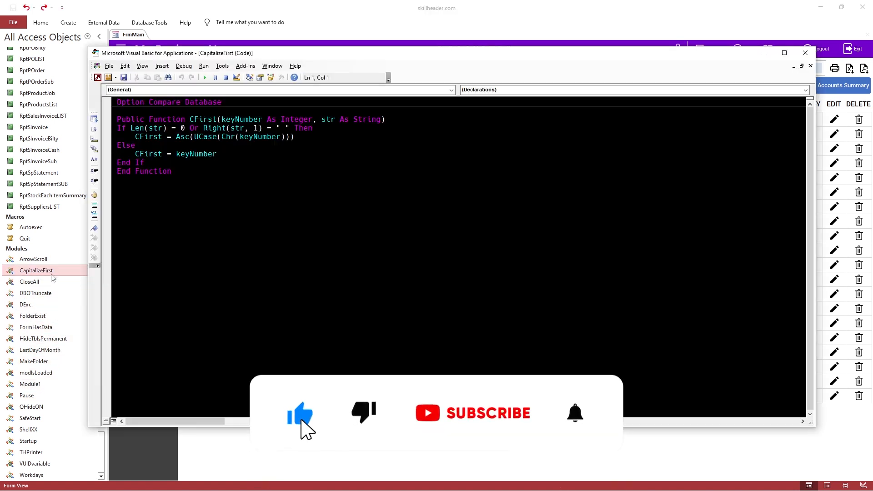